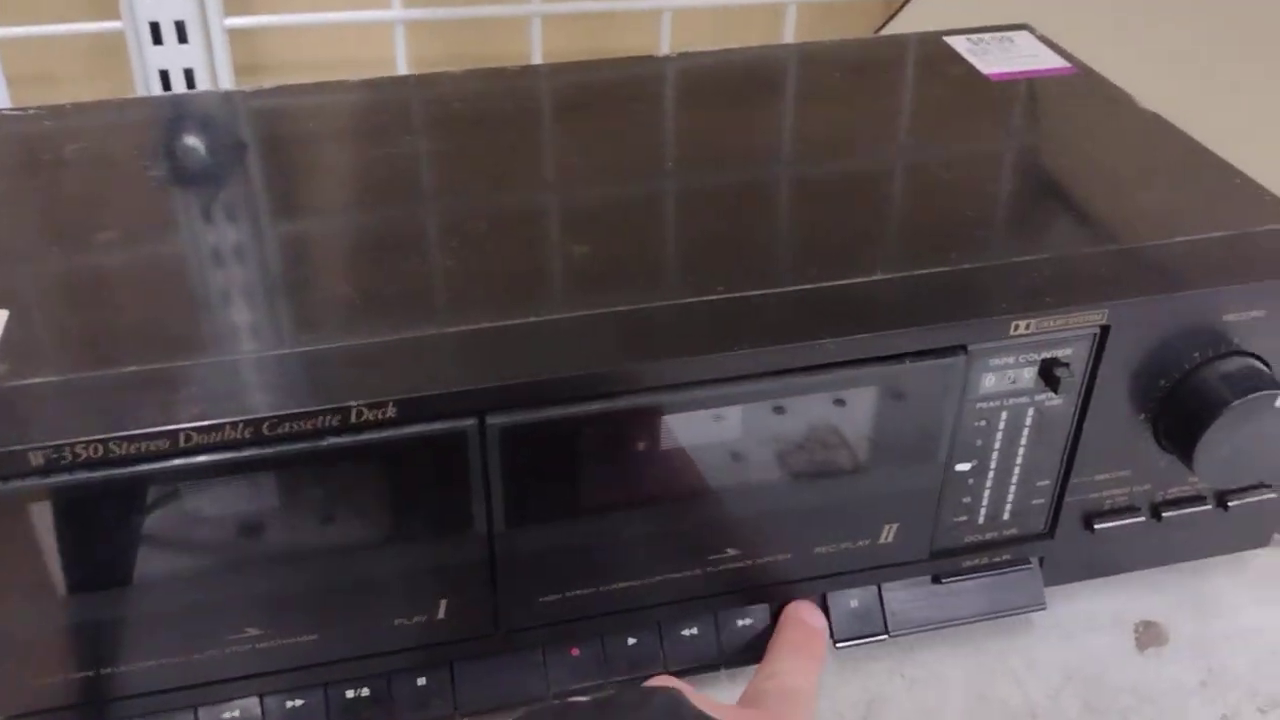
pyautogui.click(810, 610)
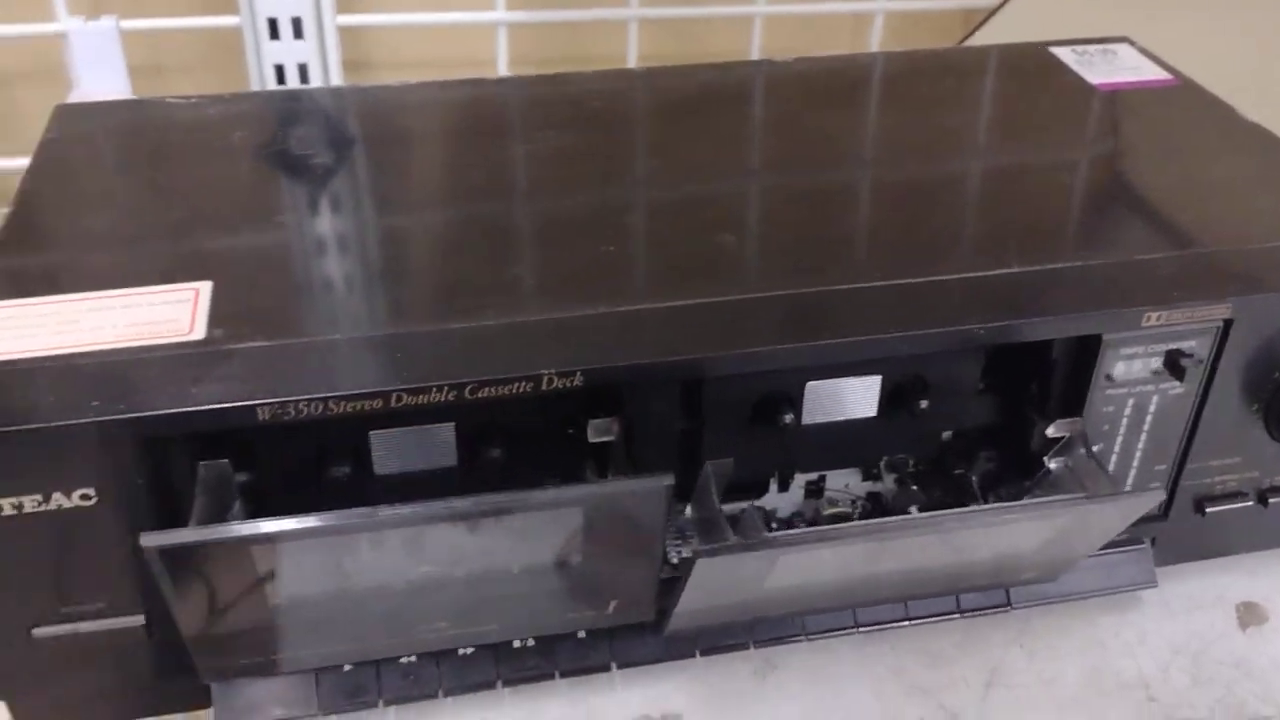